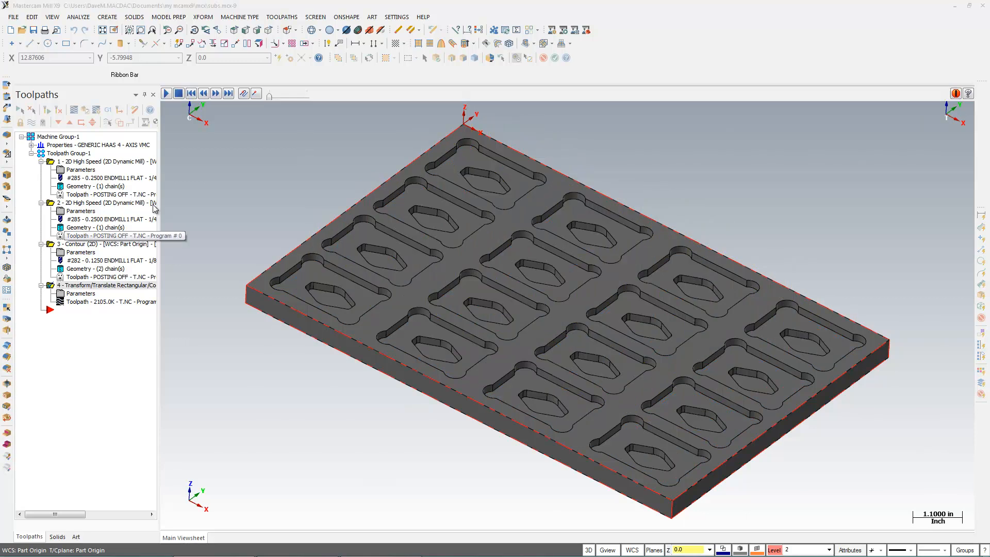
# Select all toolpath operations and start posting them to NC code
pyautogui.click(165, 93)
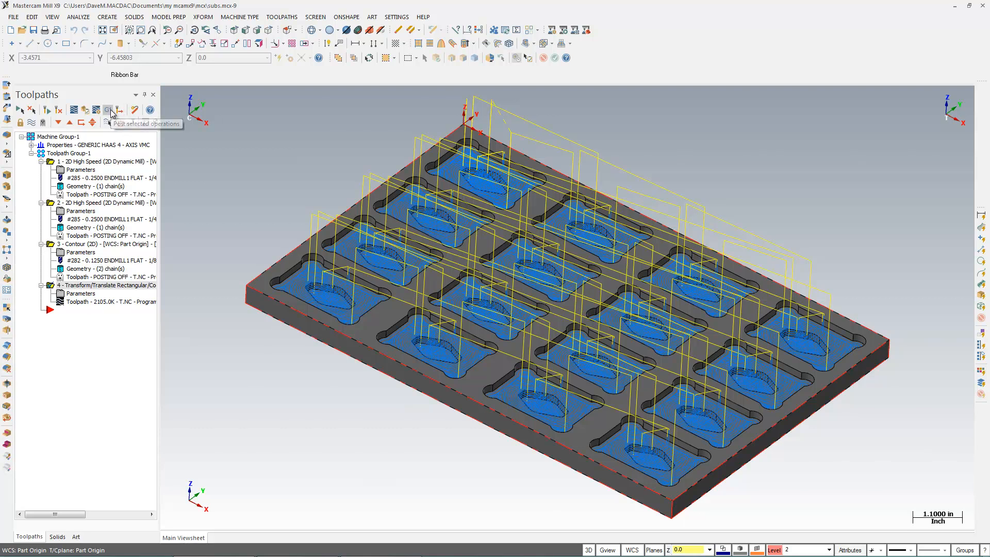
pyautogui.click(107, 109)
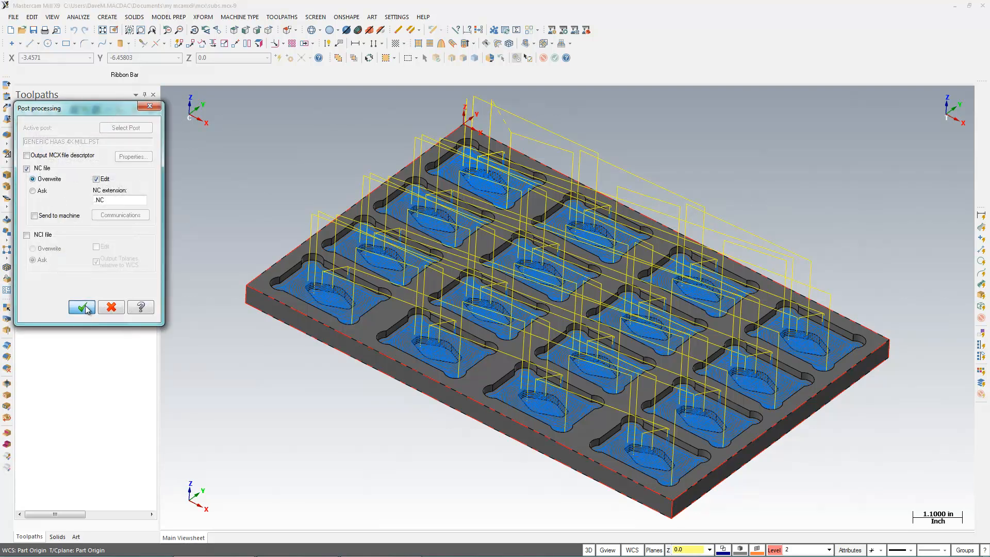
# Confirm posting and scroll through the 26,000-line T.NC program of explicit coordinates
pyautogui.click(81, 308)
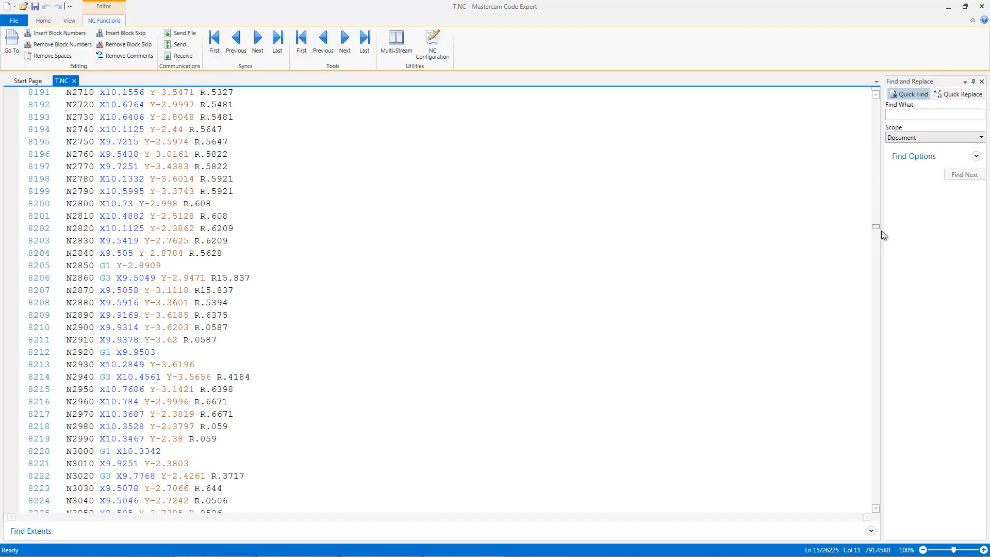
pyautogui.scroll(-3)
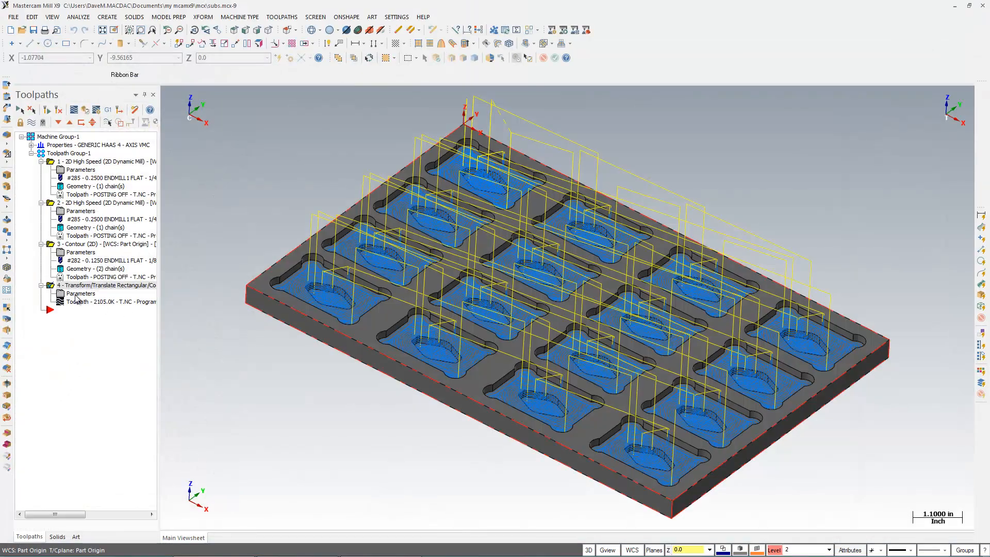
# Set the transform operation to output incremental subprograms and post the operations again
pyautogui.doubleClick(110, 285)
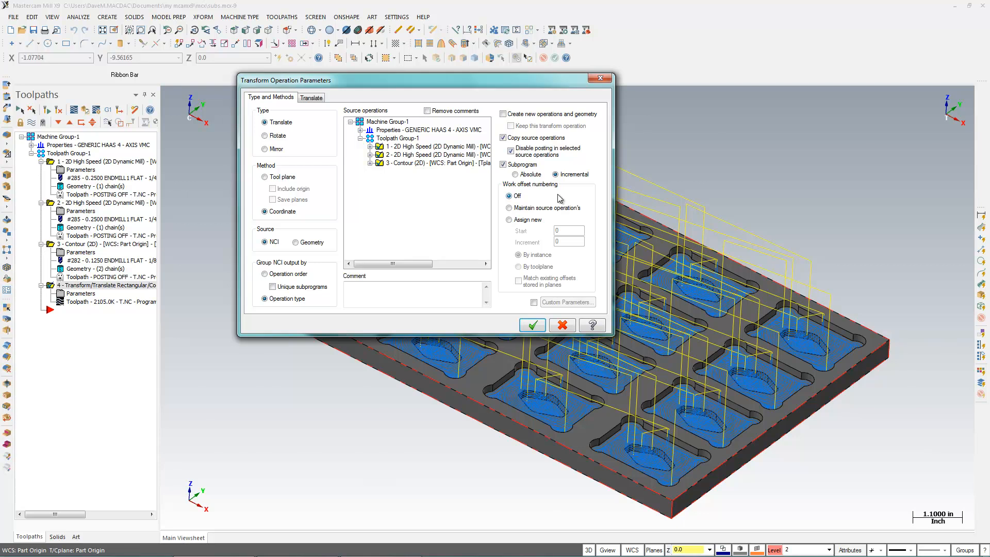
pyautogui.moveTo(530, 347)
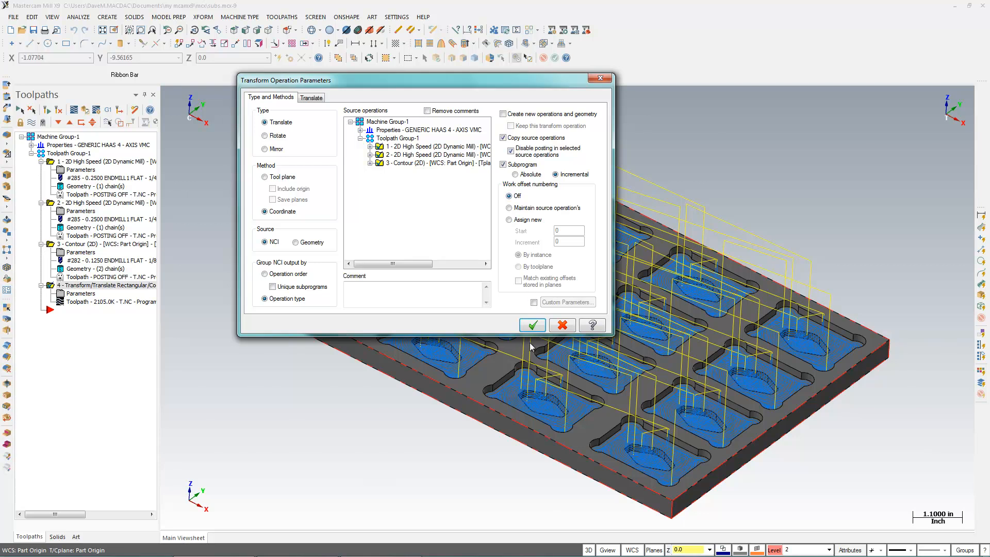
pyautogui.click(532, 325)
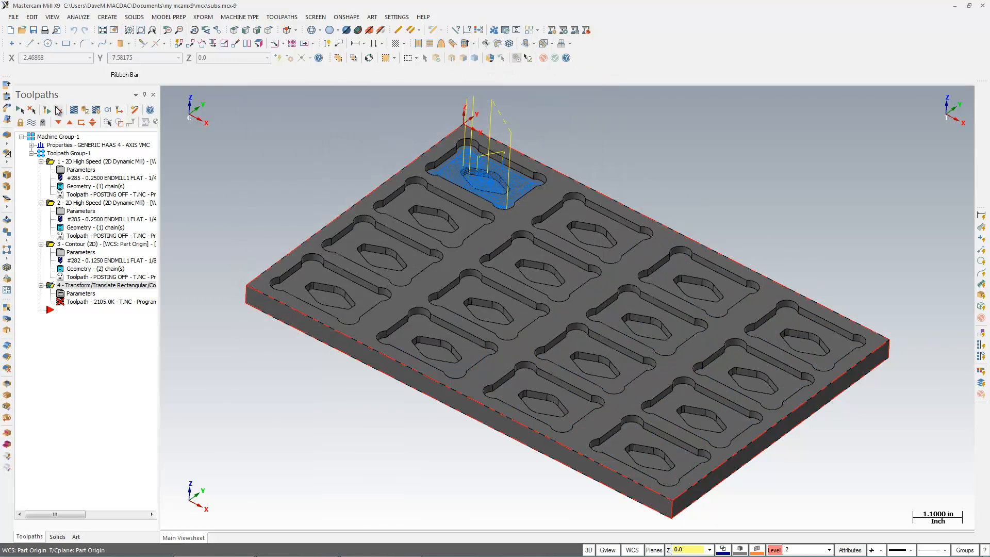
pyautogui.click(96, 109)
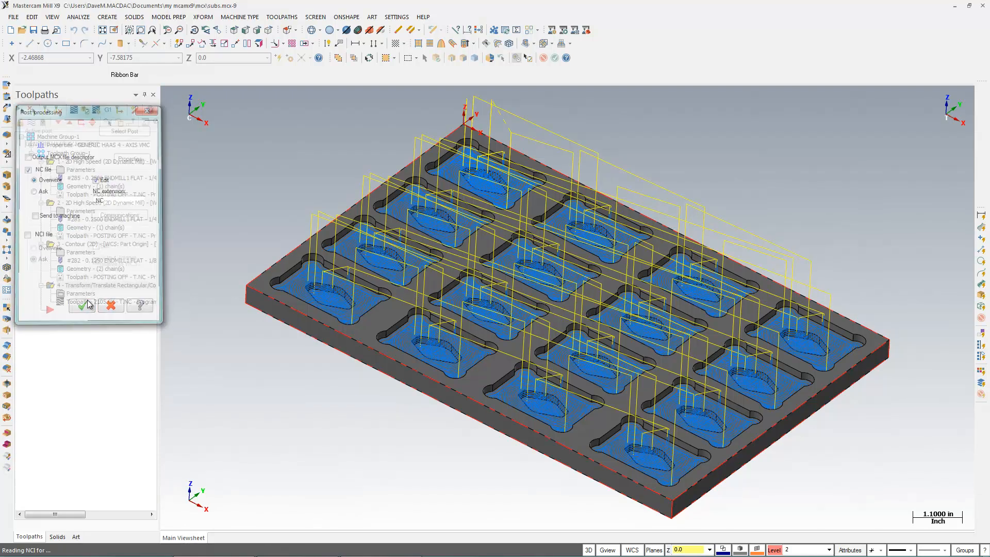
# Confirm posting and scroll the 1770-line T.NC, reviewing G52 offsets with M98 P0001–P0003 calls
pyautogui.click(99, 303)
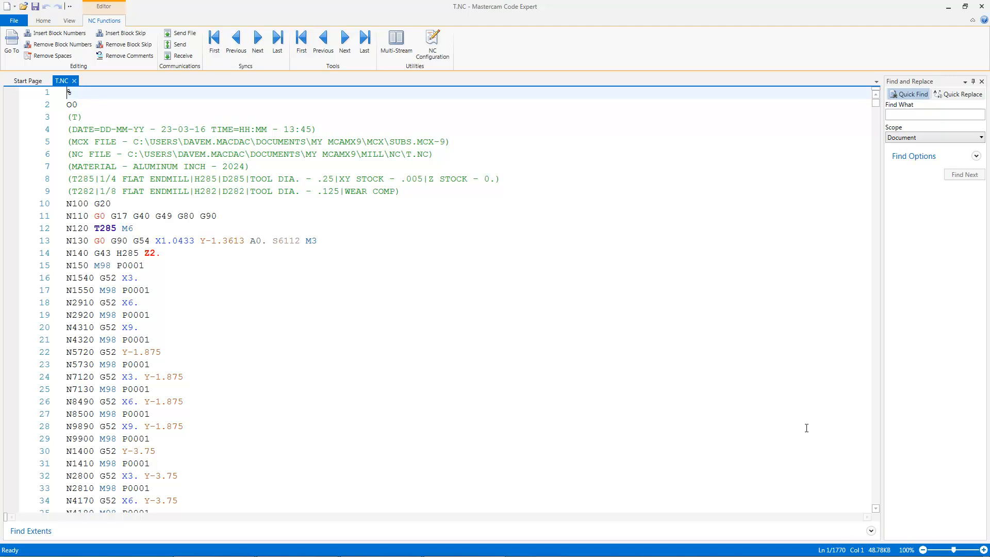
pyautogui.moveTo(843, 392)
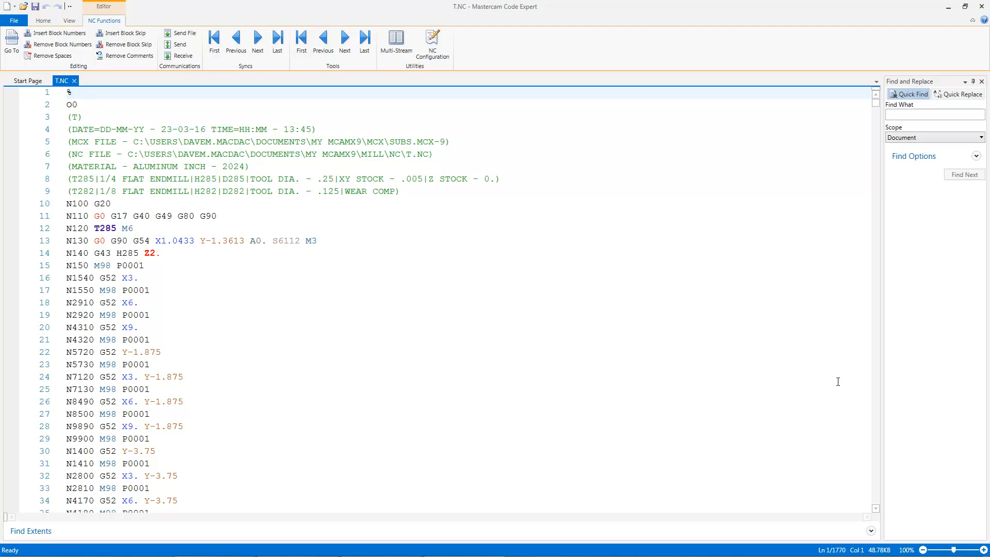
pyautogui.moveTo(153, 254)
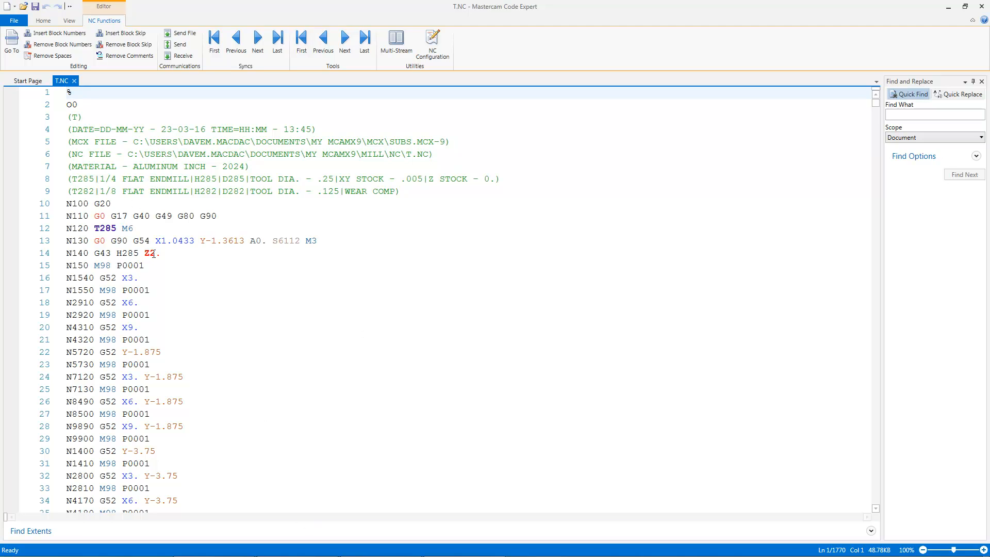
pyautogui.click(144, 265)
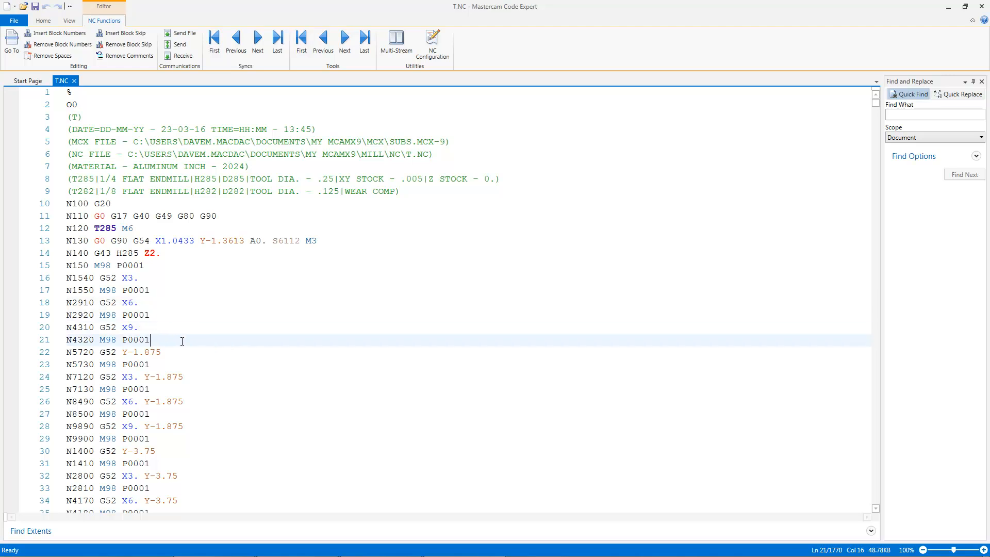
pyautogui.scroll(-3)
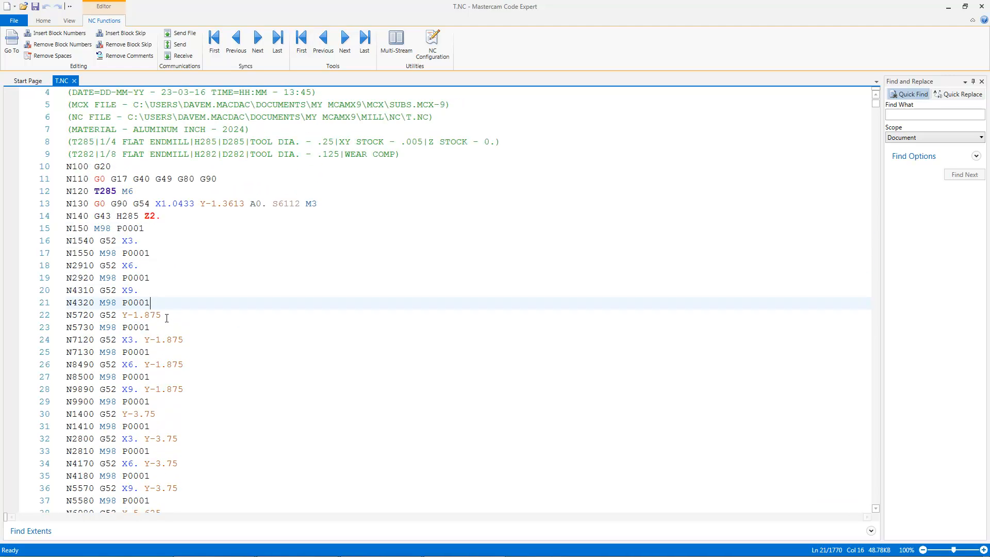
pyautogui.scroll(-3)
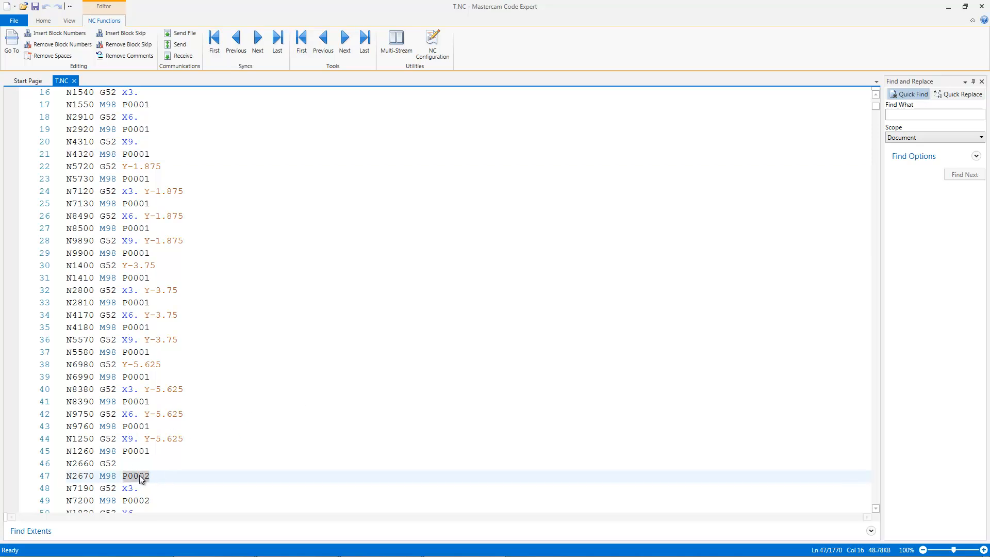
pyautogui.scroll(-3)
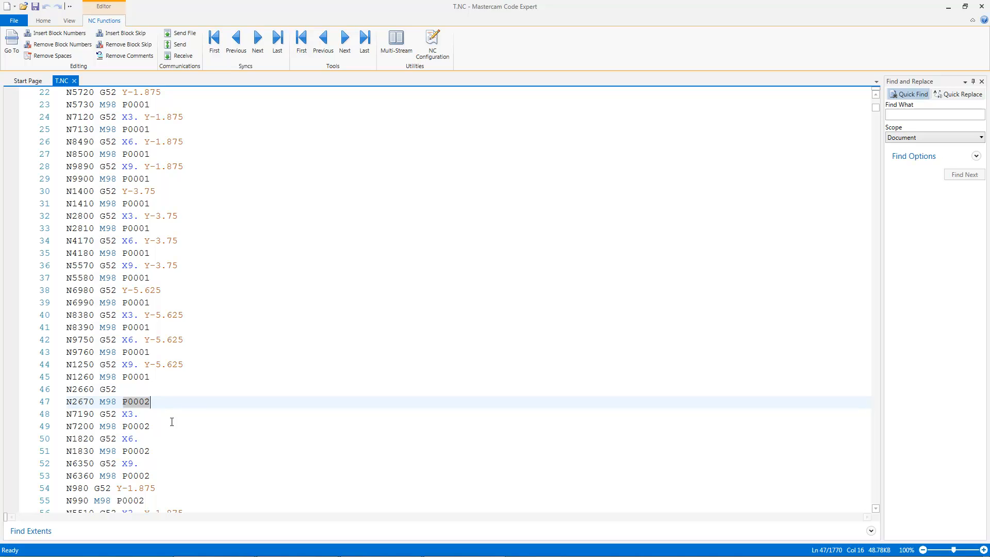
pyautogui.scroll(-3)
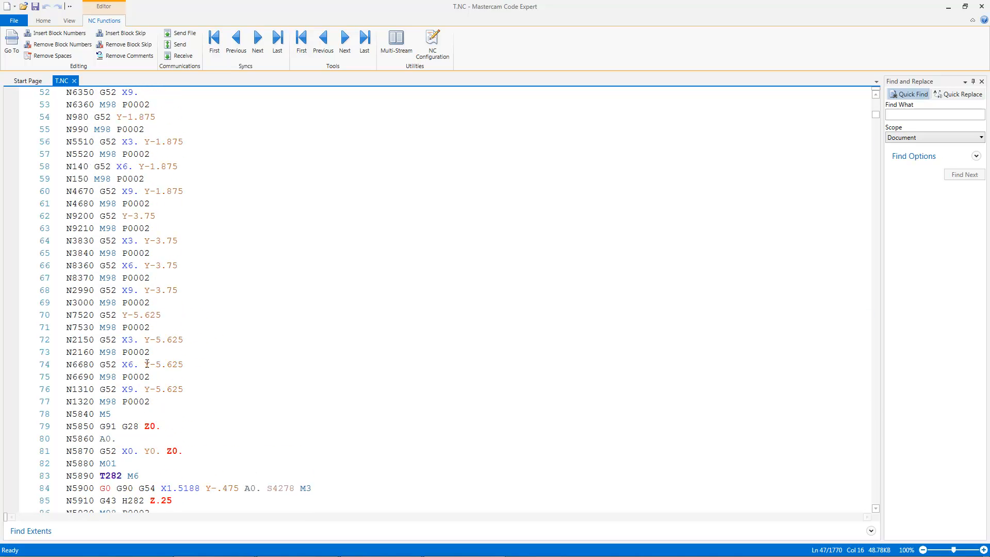
pyautogui.scroll(-3)
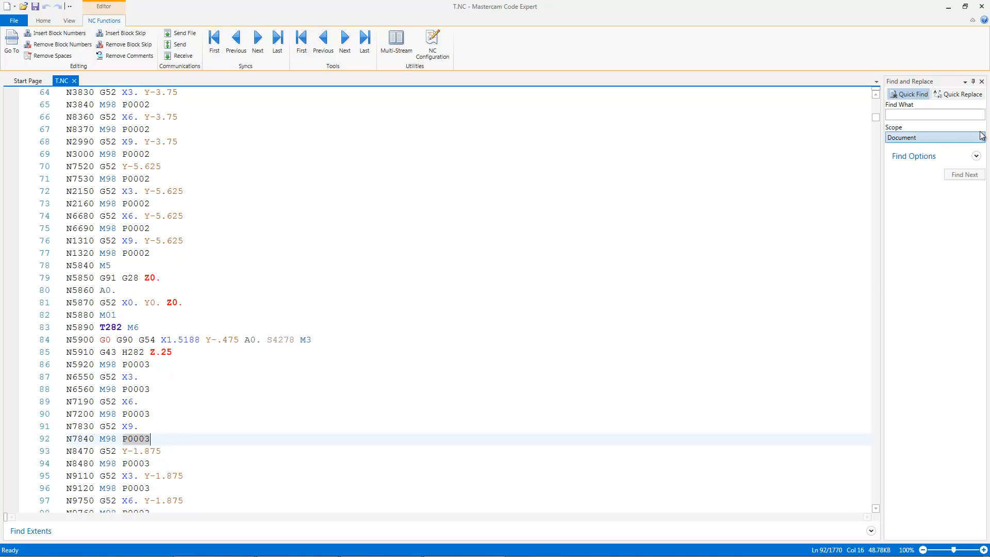
# Search the code for the o0003, o0002 and o0001 subprogram definitions with Quick Find
pyautogui.click(934, 115)
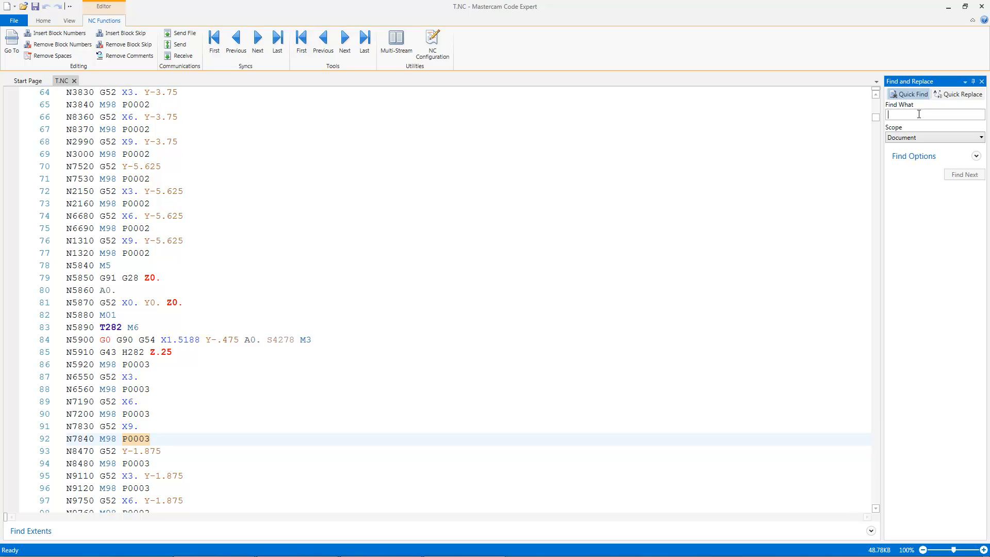
pyautogui.write('o')
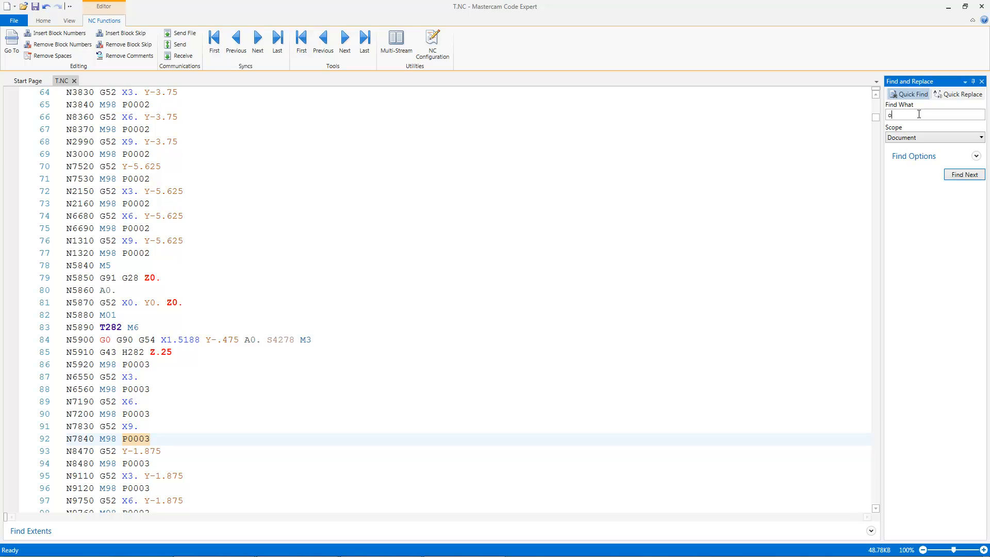
pyautogui.write('000')
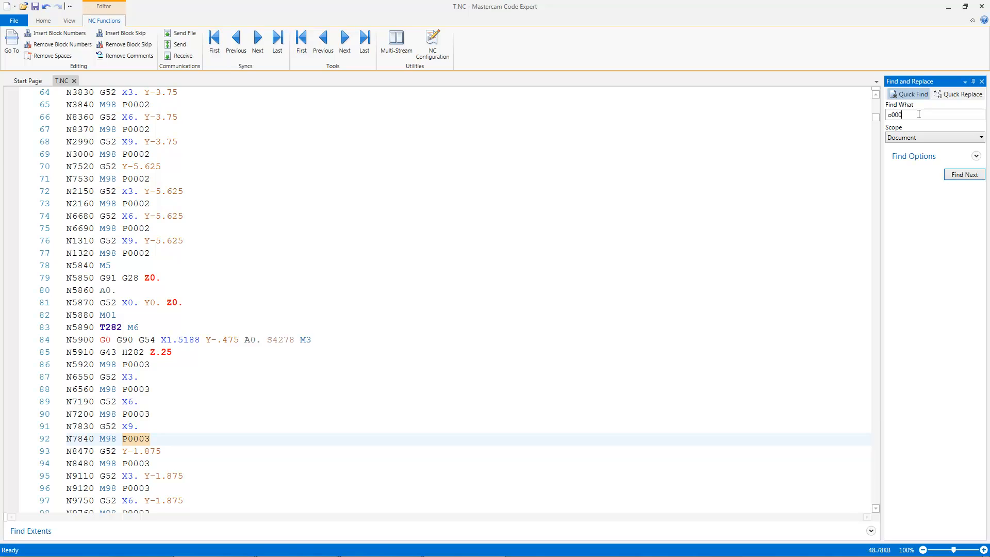
pyautogui.click(963, 175)
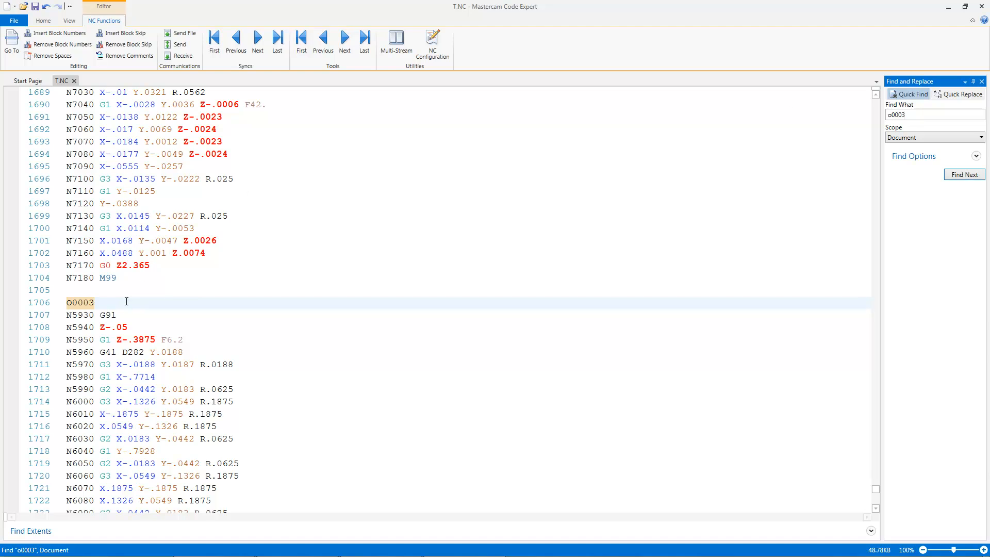
pyautogui.moveTo(213, 324)
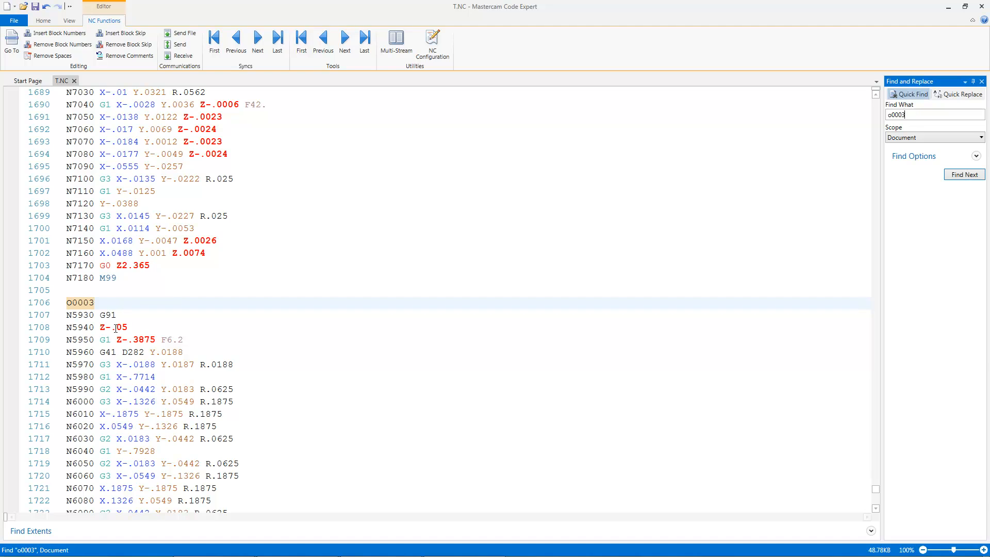
pyautogui.scroll(-3)
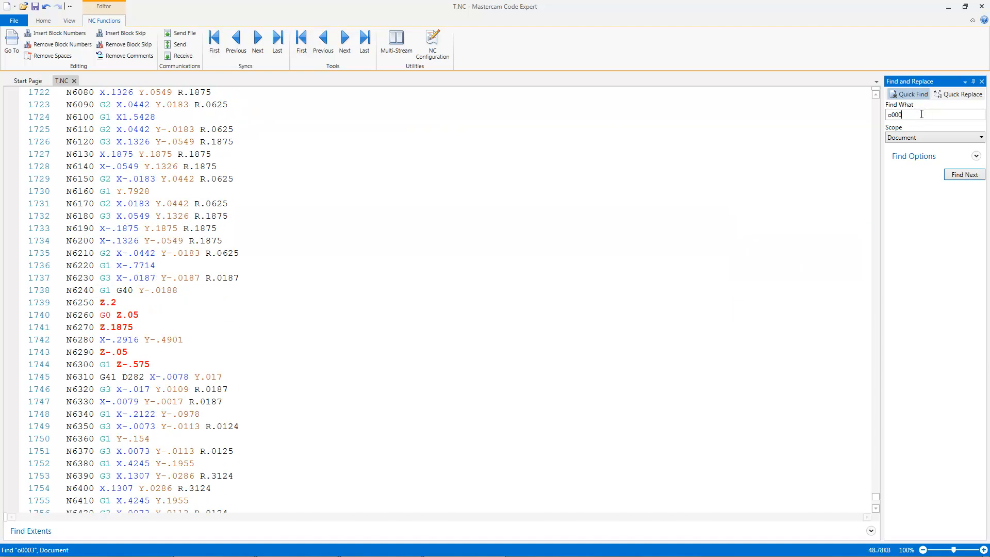
pyautogui.click(964, 174)
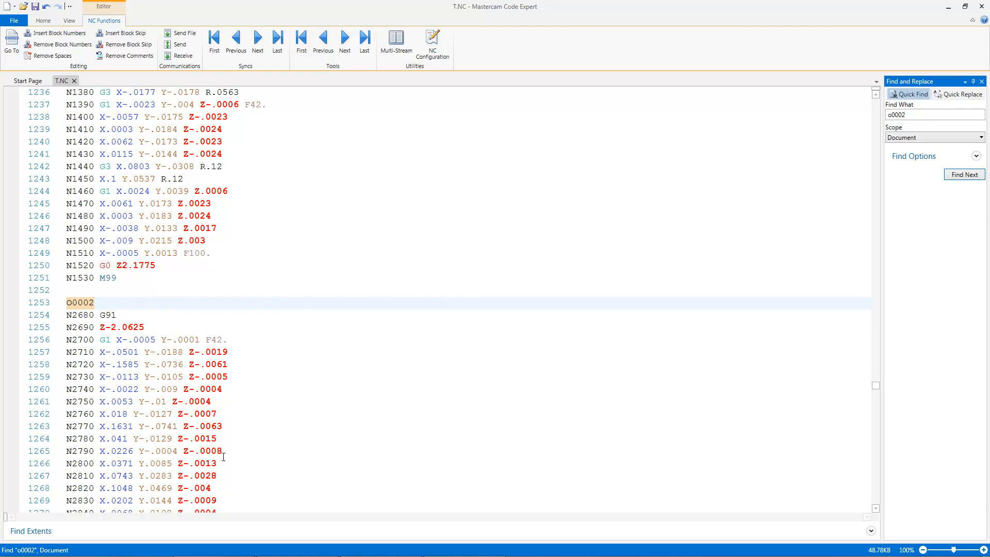
pyautogui.press('BackSpace')
pyautogui.write('1')
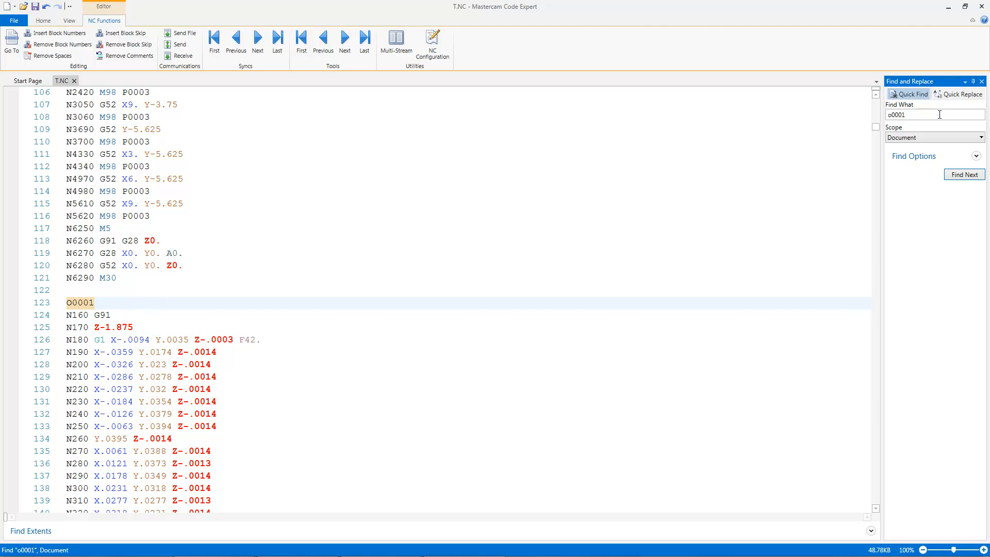
pyautogui.moveTo(938, 115)
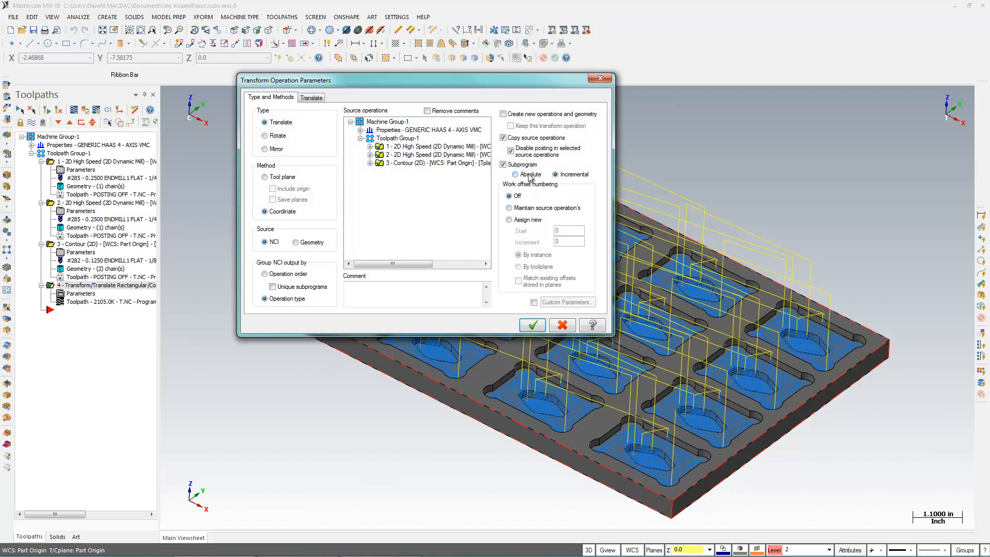
# Accept absolute coordinates for the transform's subprogram output
pyautogui.click(532, 325)
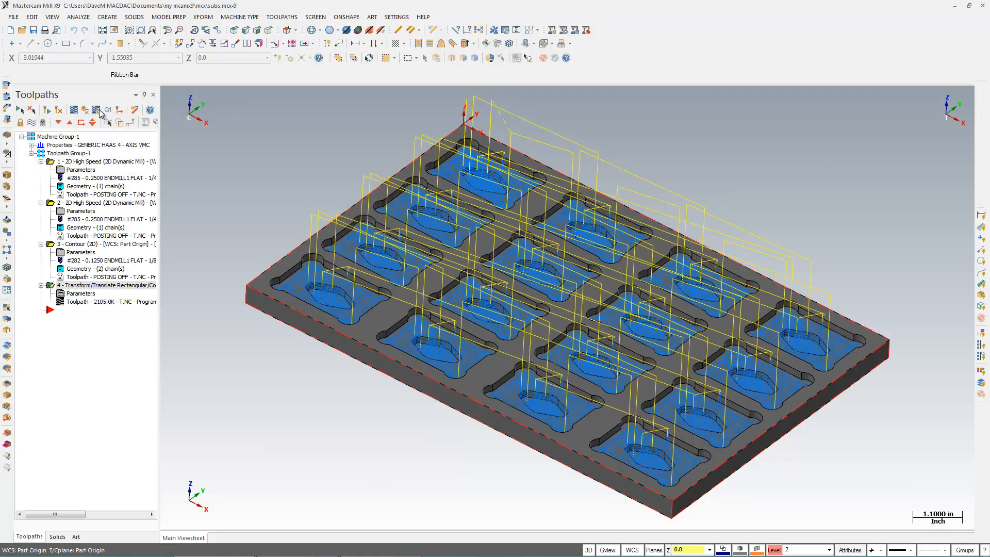
pyautogui.moveTo(281, 278)
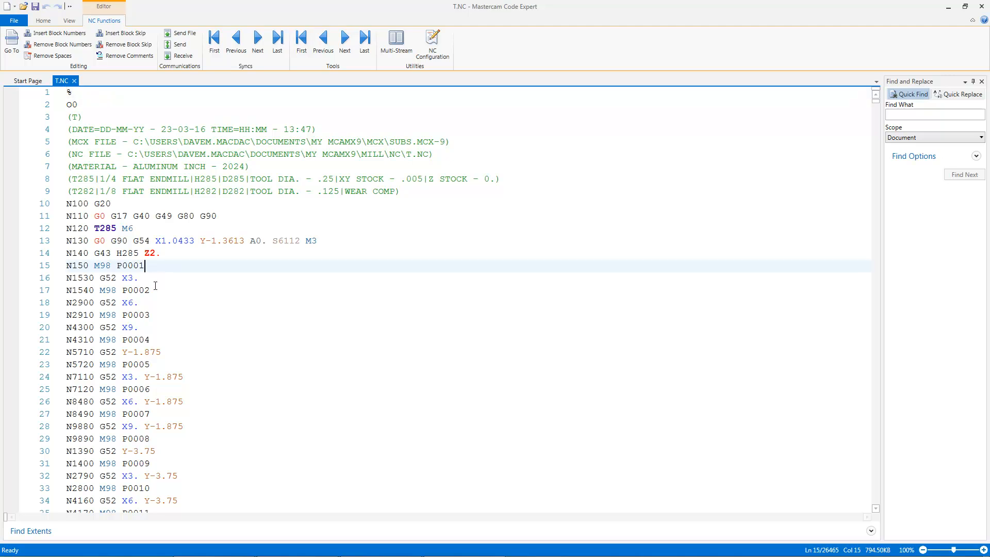
pyautogui.moveTo(155, 290)
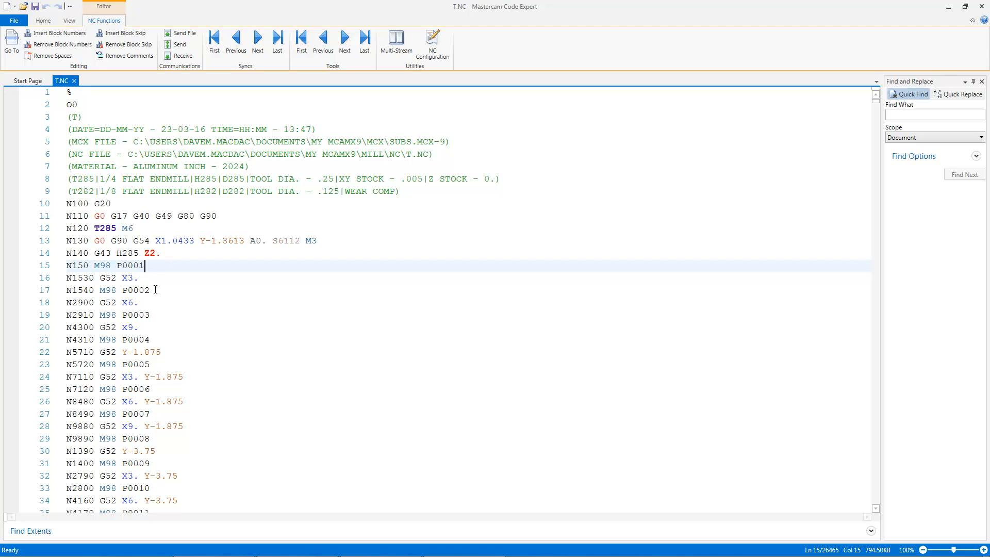
pyautogui.scroll(-3)
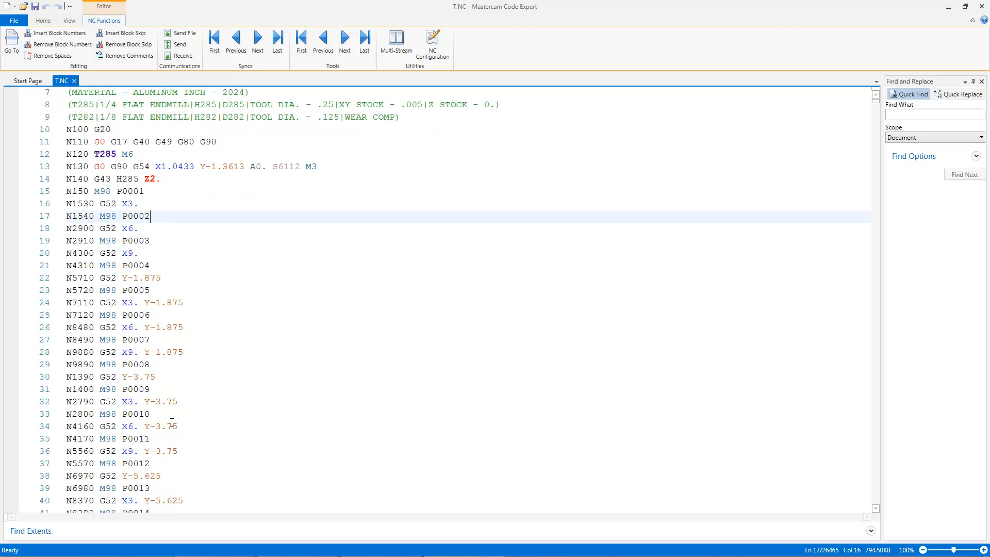
pyautogui.scroll(-3)
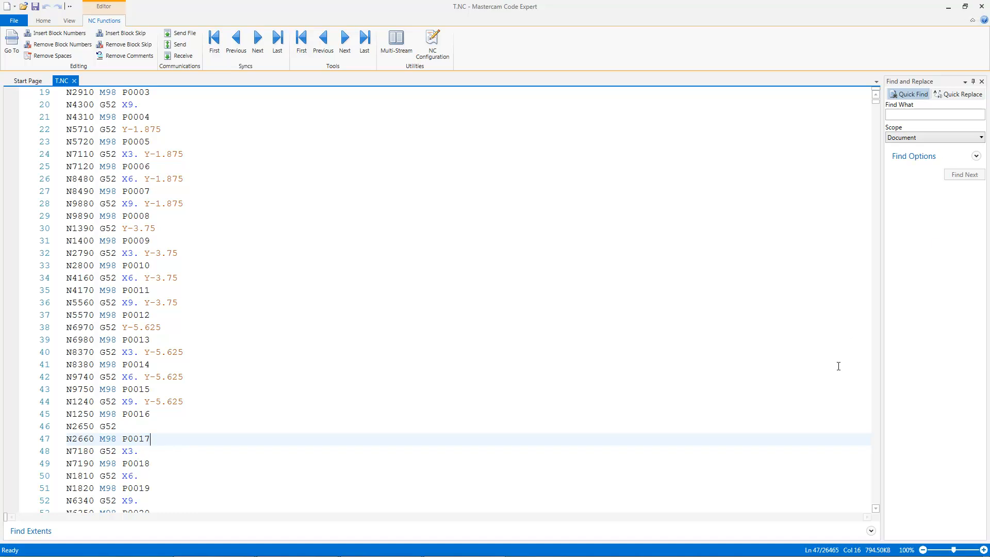
pyautogui.moveTo(830, 546)
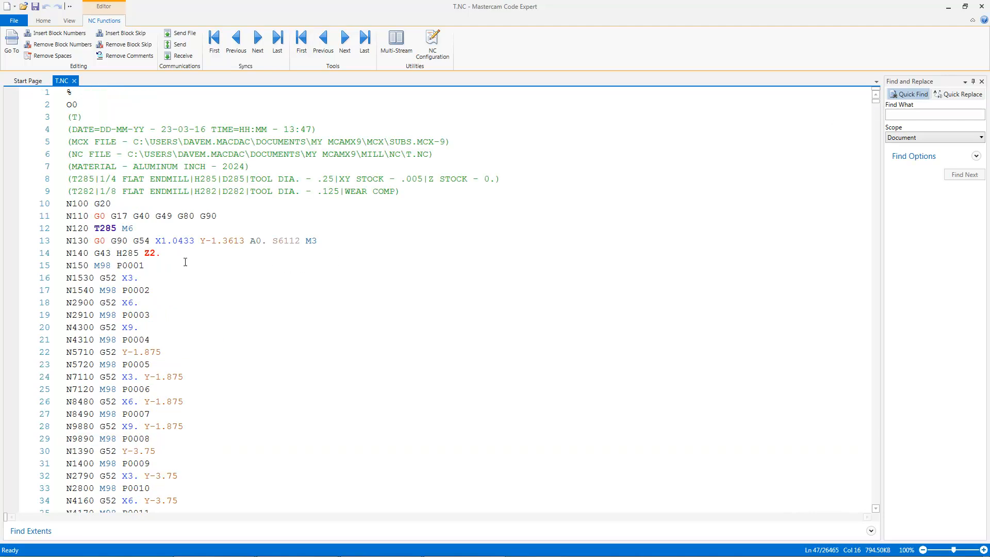
pyautogui.click(152, 315)
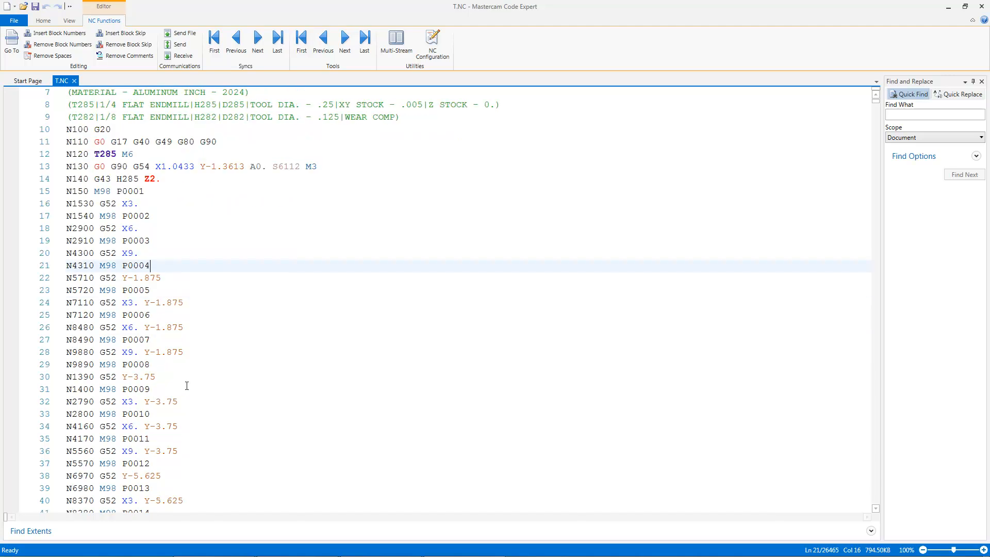
pyautogui.scroll(-3)
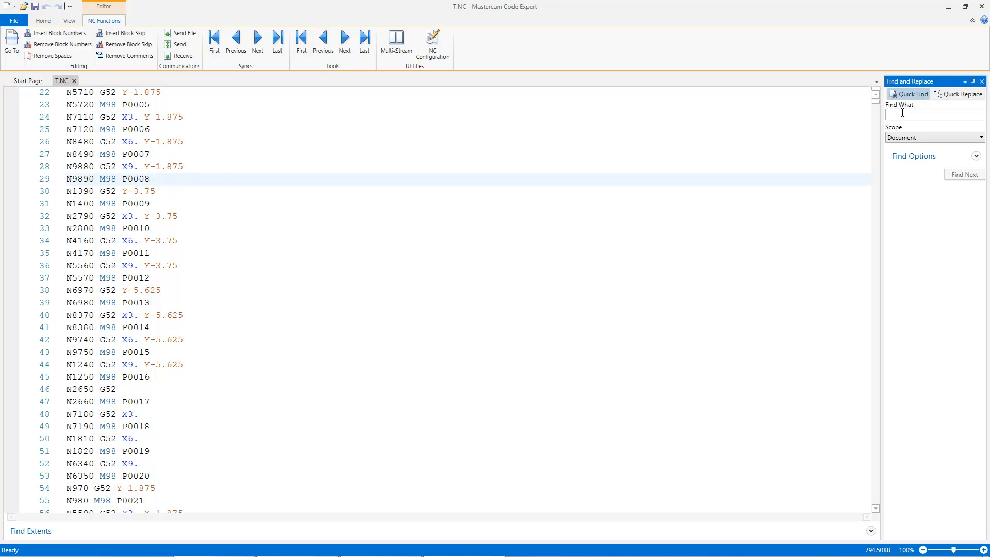
pyautogui.write('o008')
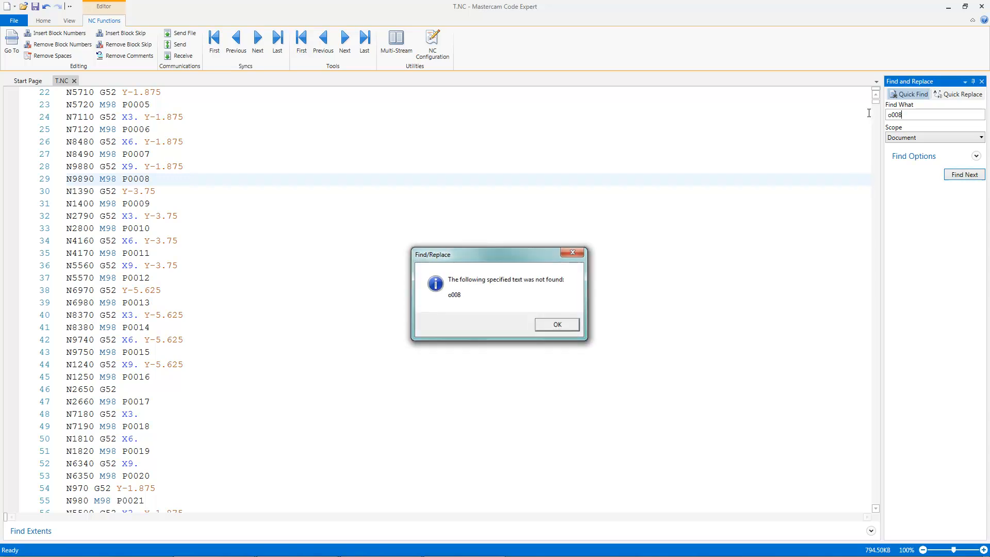
pyautogui.click(556, 324)
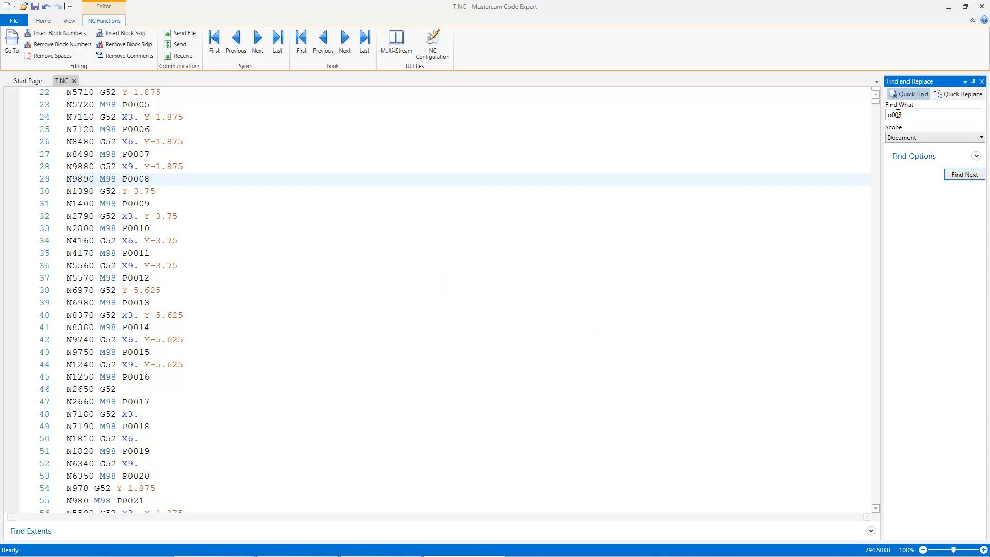
pyautogui.click(963, 175)
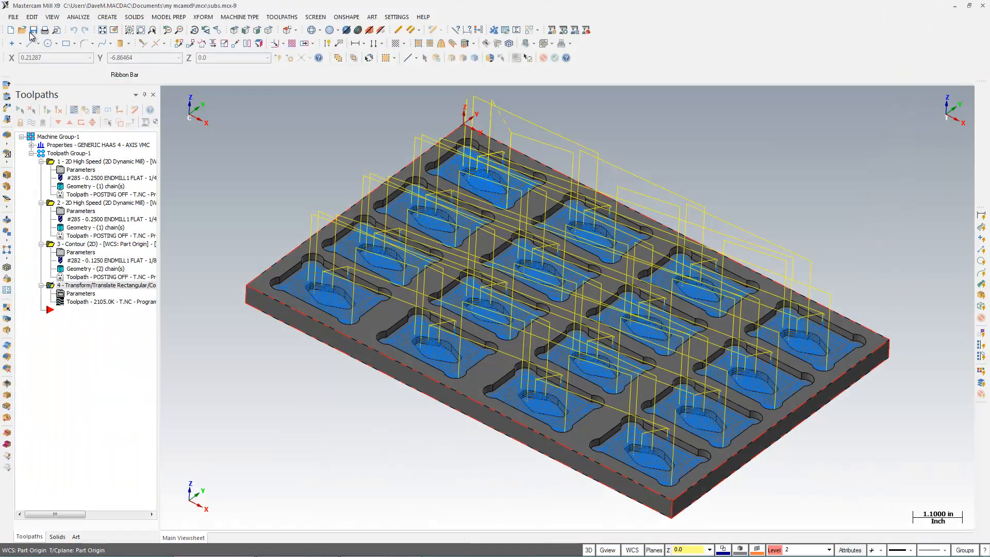
# Save the part and open VERY DEEP POCKET SUB.mcx-9 from the recent files
pyautogui.click(32, 30)
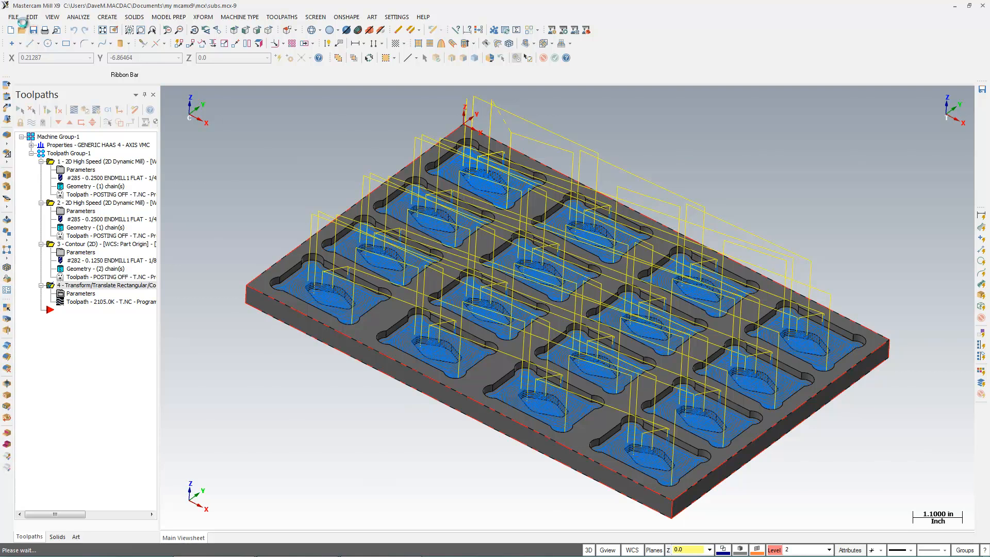
pyautogui.click(12, 16)
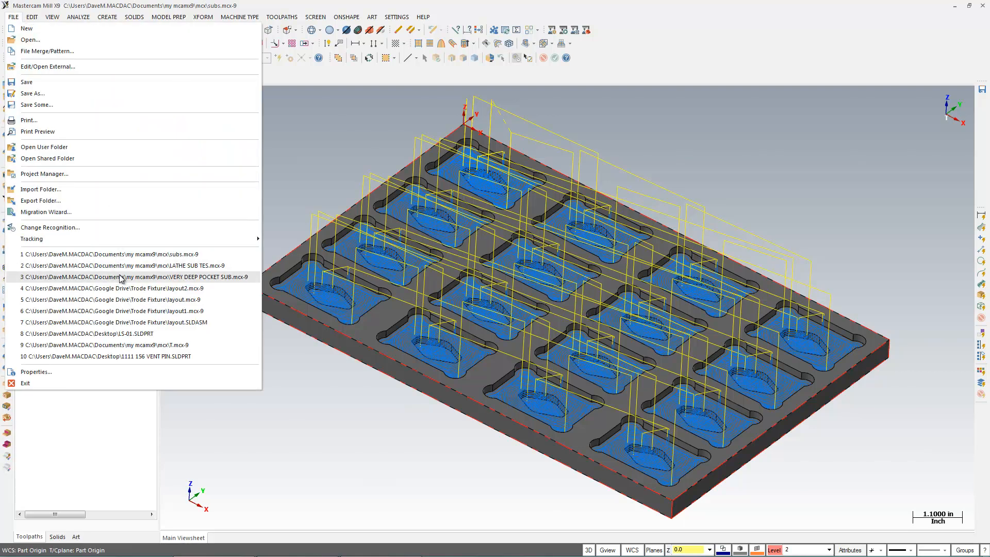
pyautogui.click(134, 276)
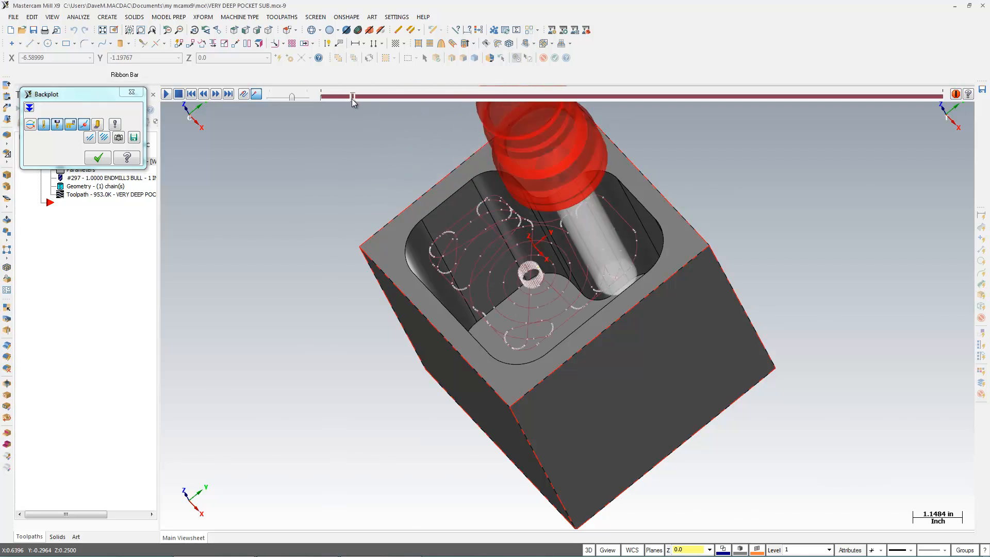
# Scrub the Backplot slider through the deep pocket toolpath simulation
pyautogui.moveTo(352, 96); pyautogui.dragTo(559, 96)
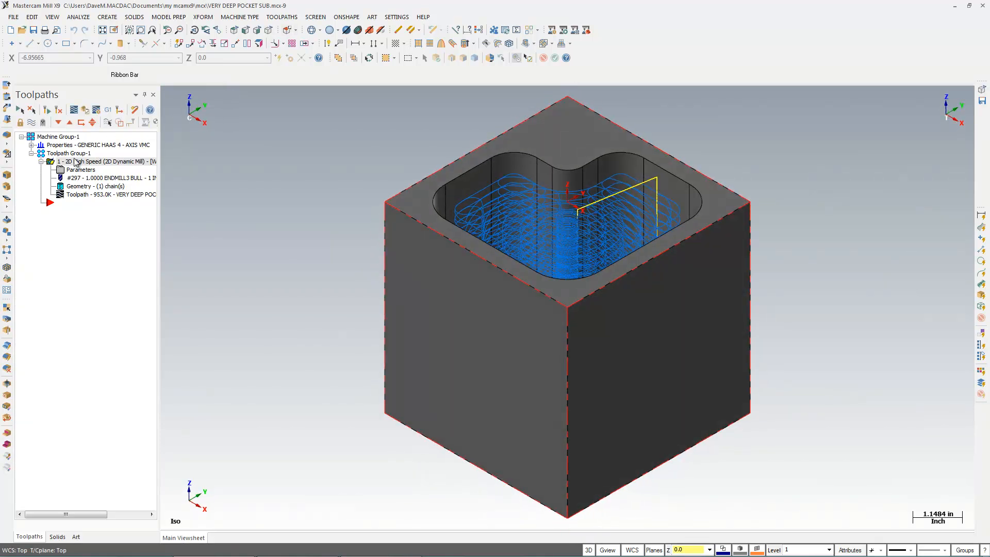
# Set the pocket's Max rough step under Depth Cuts to 0.2 and regenerate the toolpath
pyautogui.doubleClick(81, 169)
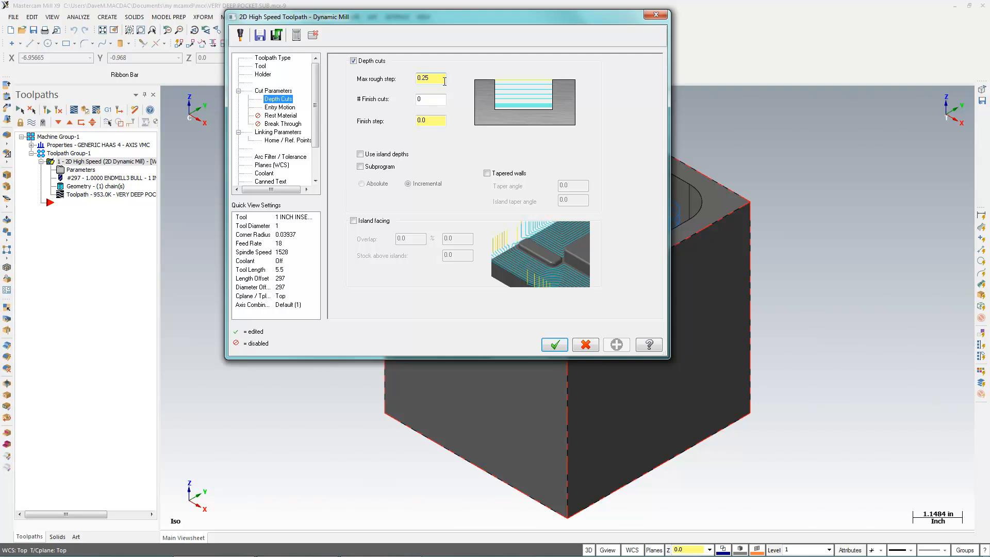
pyautogui.click(430, 79)
pyautogui.write('0.2')
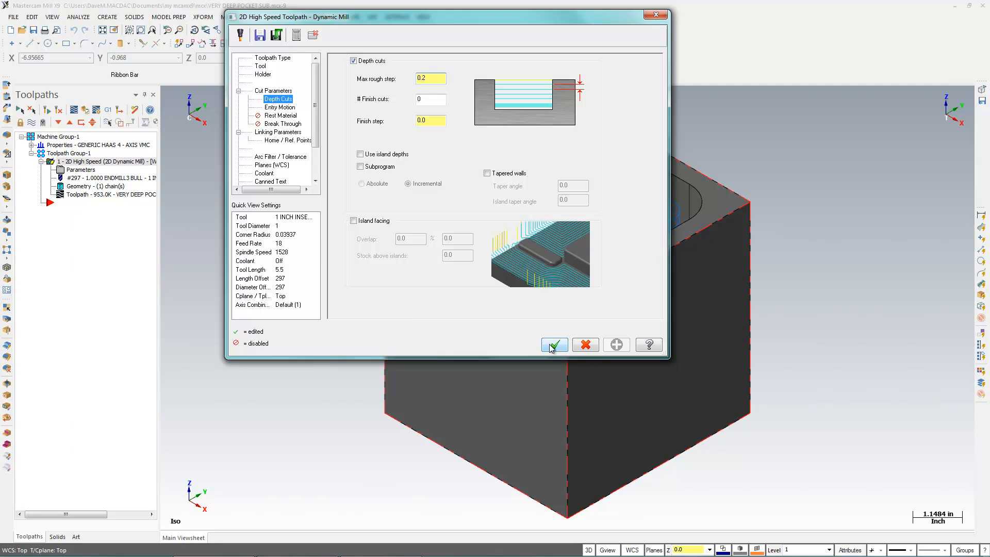
pyautogui.click(553, 344)
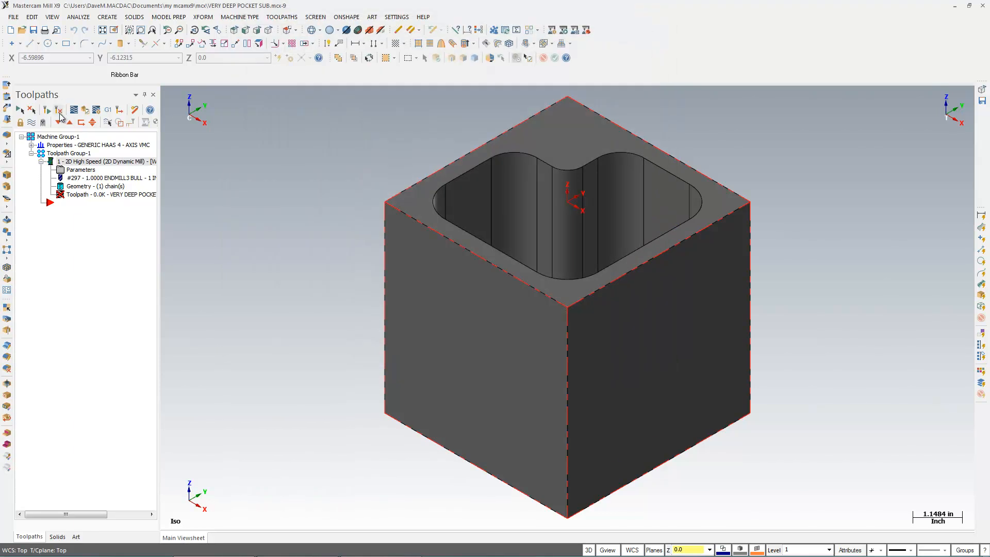
pyautogui.click(60, 119)
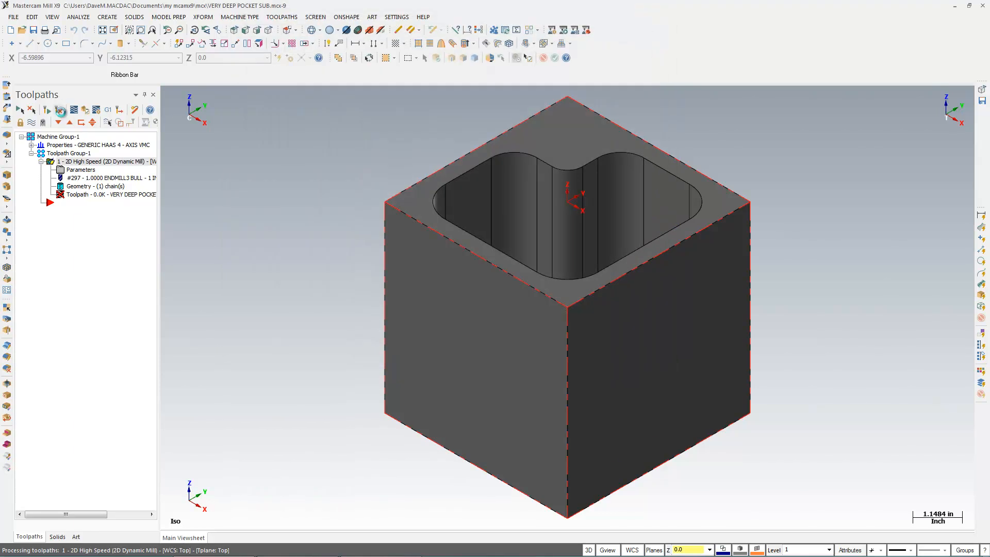
pyautogui.click(107, 109)
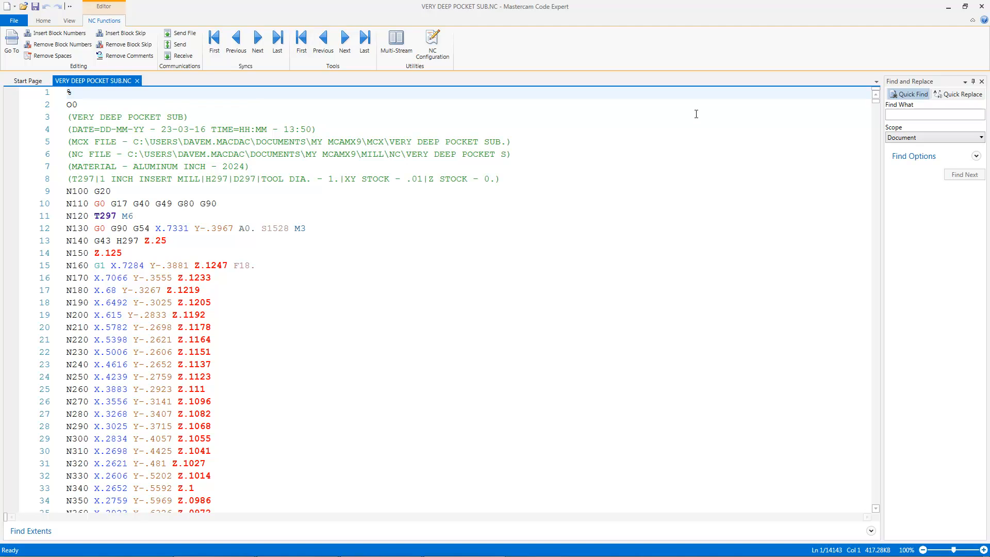
# Scroll through the posted VERY DEEP POCKET SUB.NC program before closing Code Expert
pyautogui.scroll(-3)
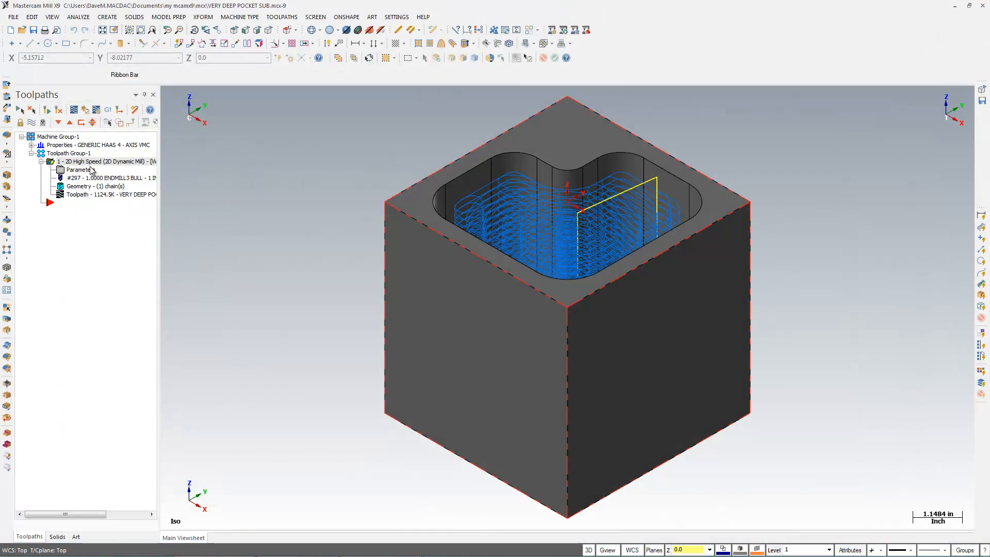
# Enable incremental subprogram output for the deep pocket's depth cuts and regenerate the dirty toolpath
pyautogui.doubleClick(79, 169)
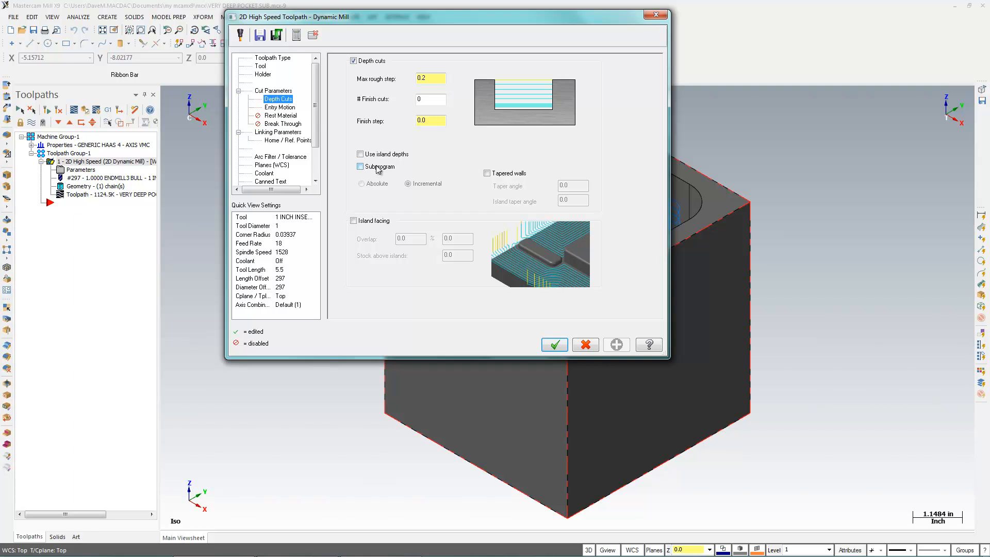
pyautogui.click(361, 166)
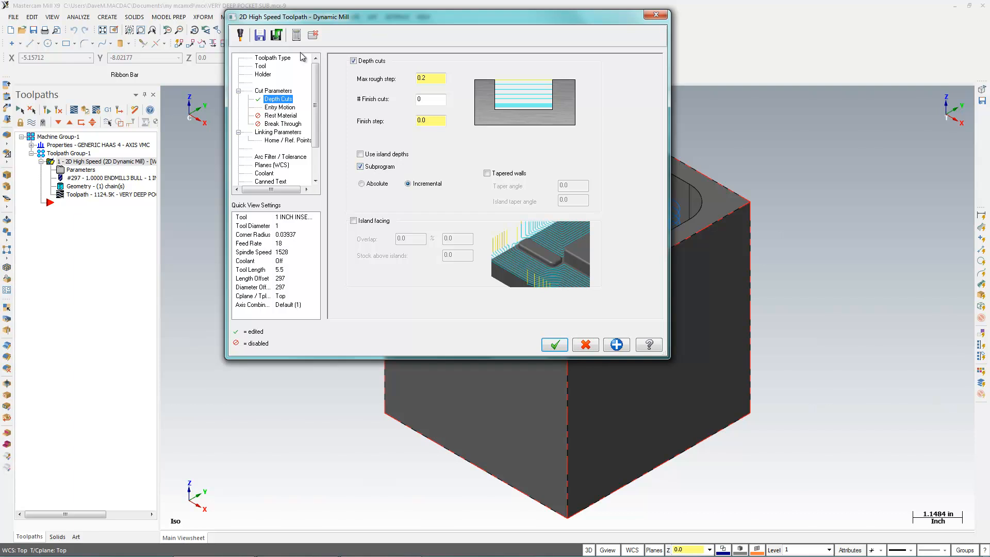
pyautogui.click(408, 183)
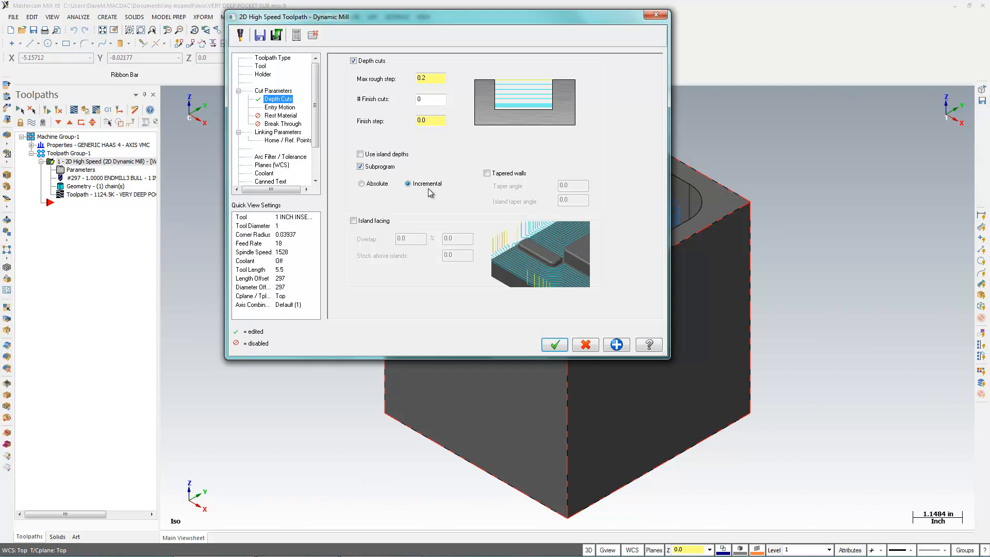
pyautogui.click(554, 345)
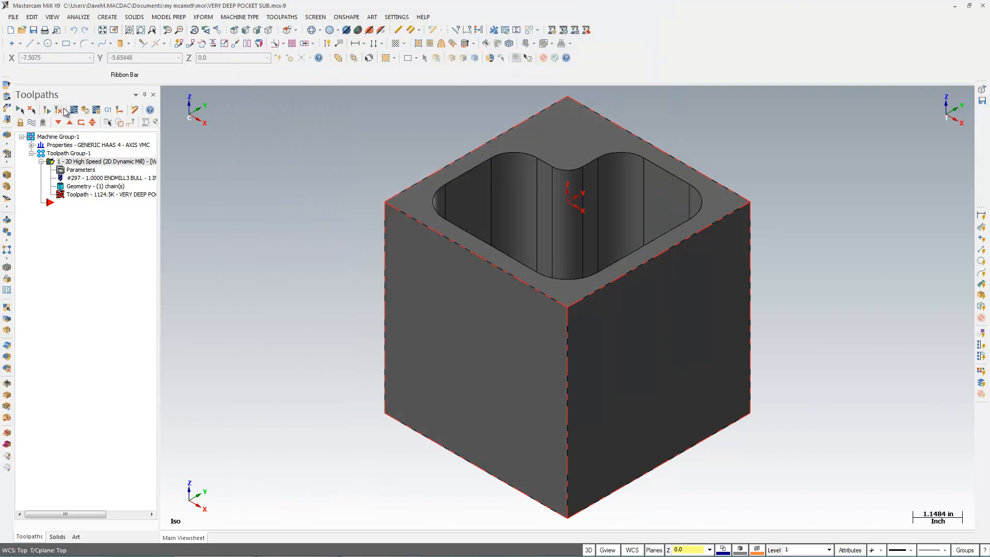
pyautogui.click(72, 109)
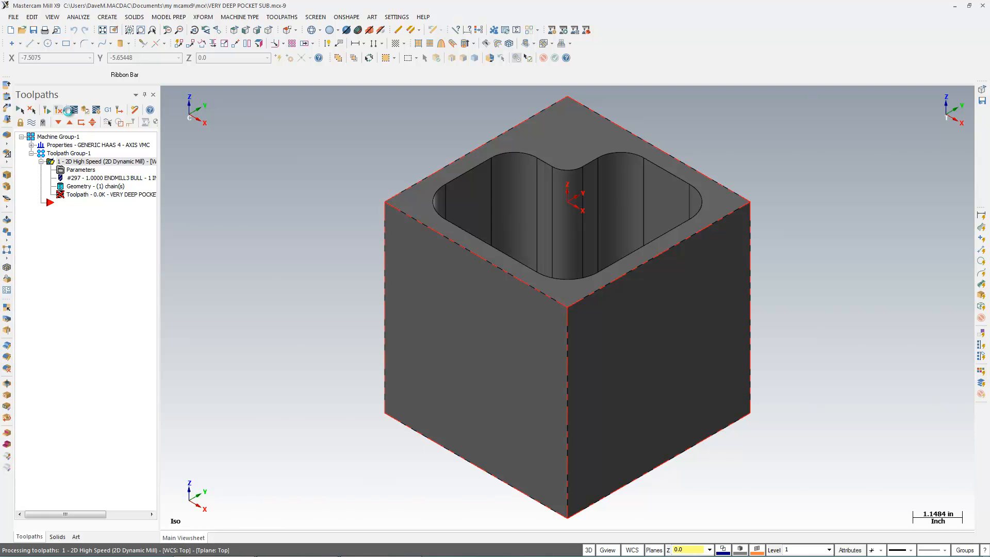
pyautogui.click(72, 110)
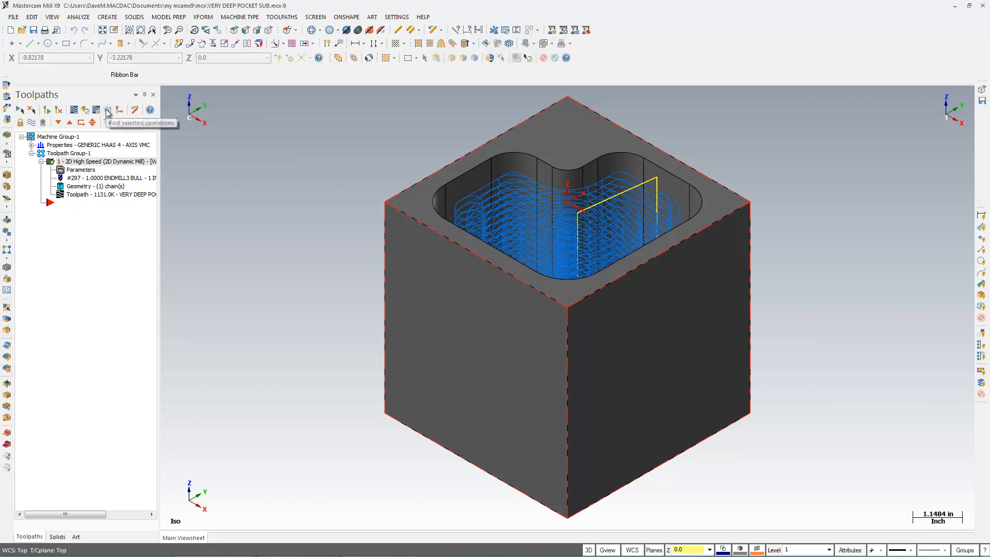
# Post the selected operation to VERY DEEP POCKET SUB.NC, calling subprogram P1001 at each Z depth
pyautogui.click(108, 109)
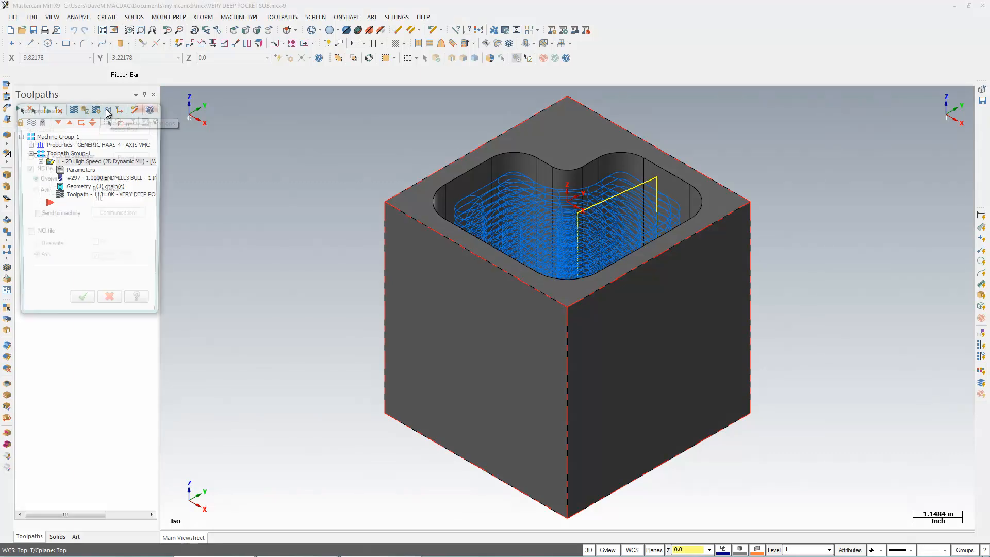
pyautogui.click(83, 297)
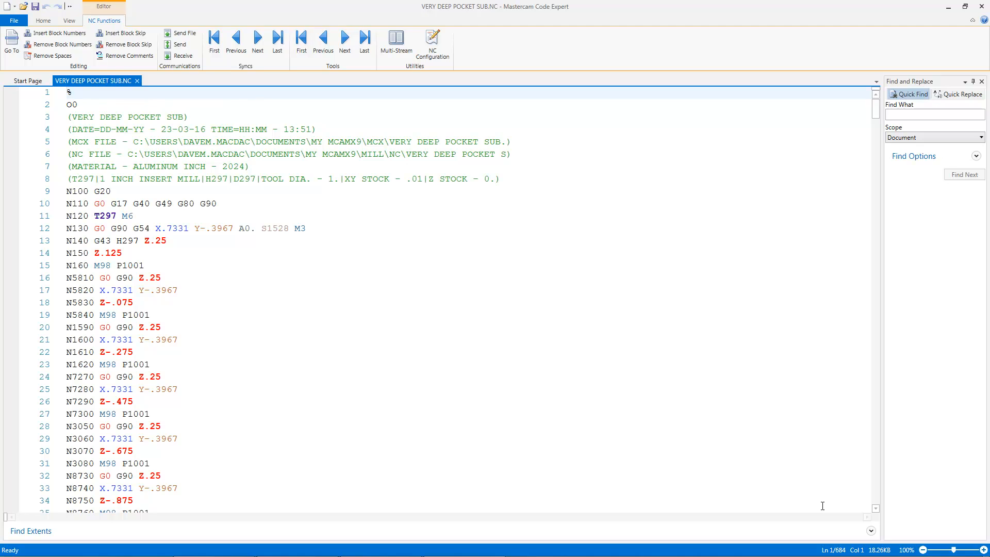
pyautogui.moveTo(458, 409)
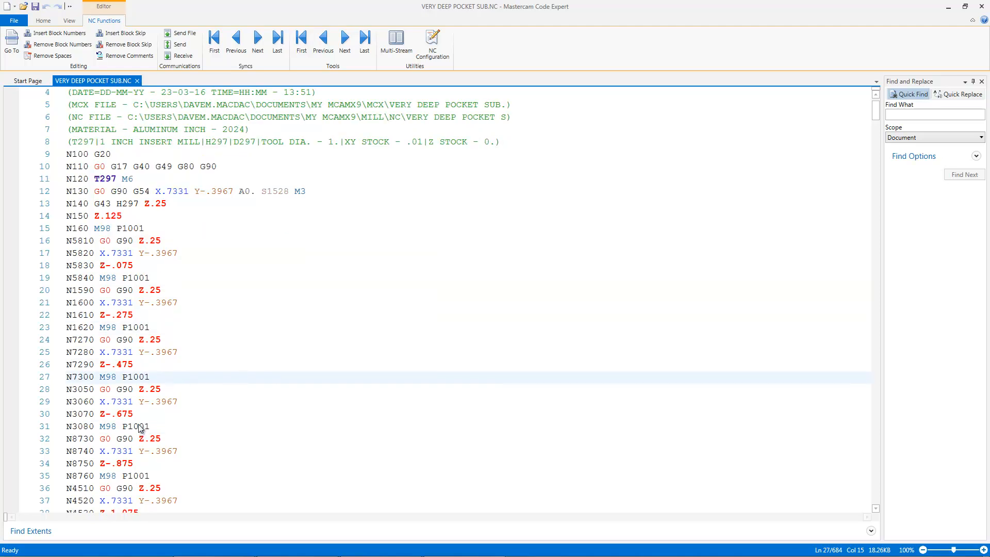
pyautogui.scroll(-3)
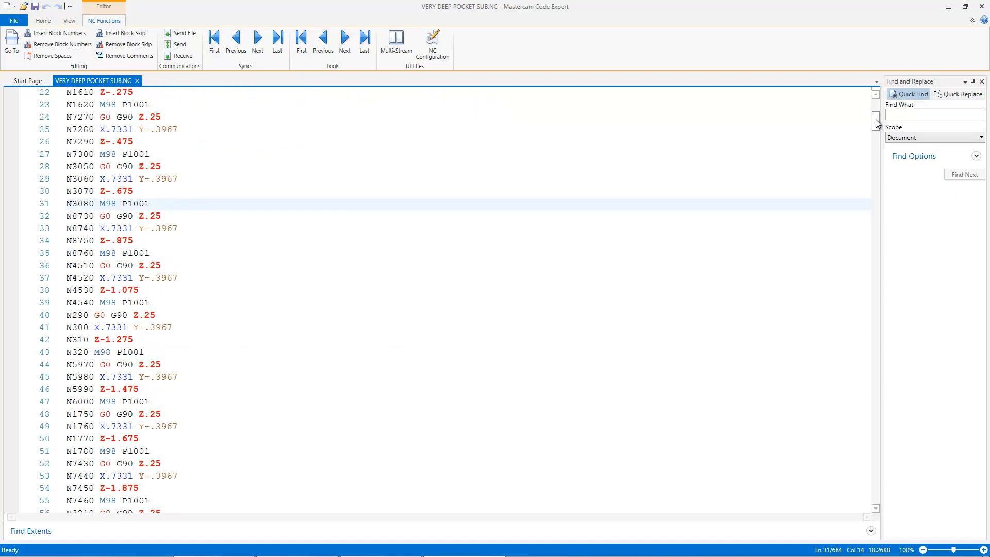
pyautogui.scroll(-3)
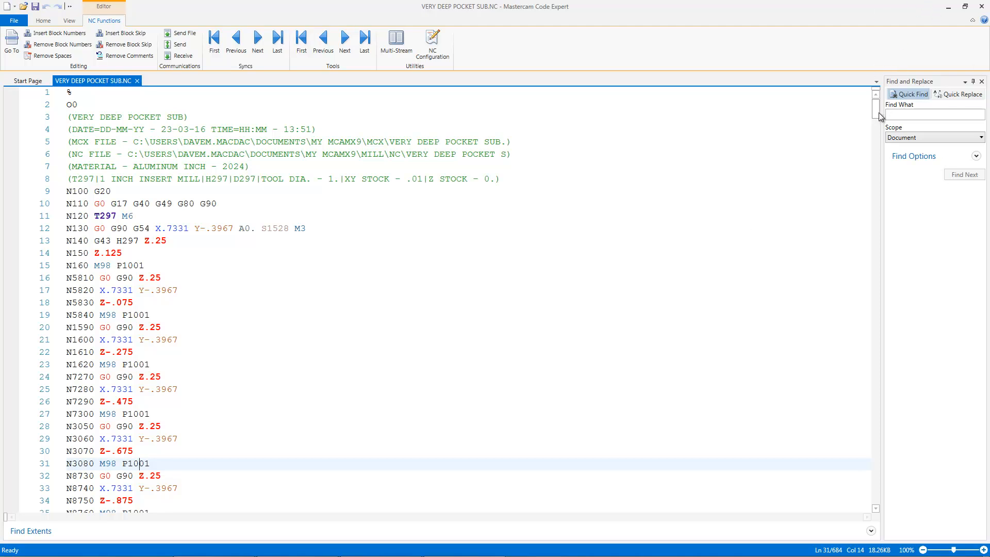
pyautogui.scroll(-3)
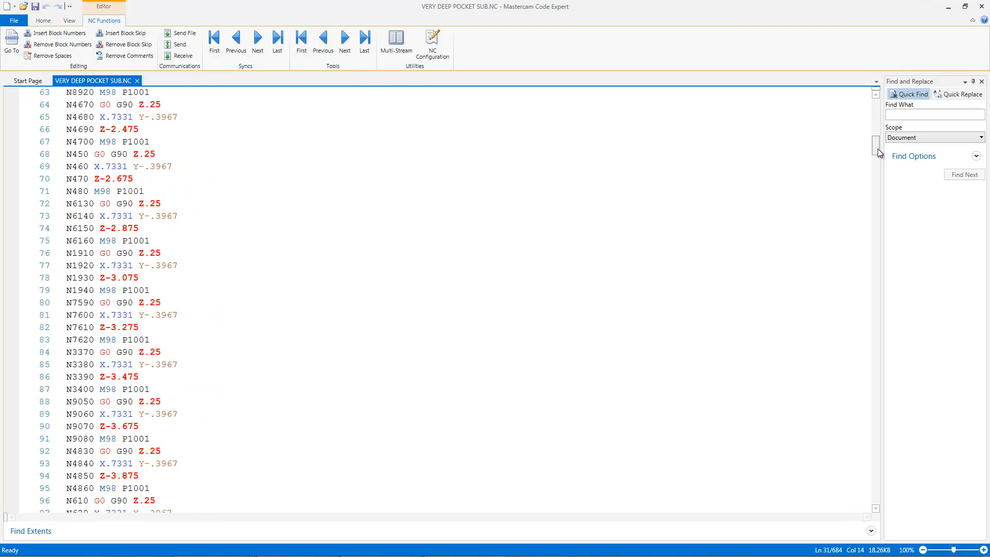